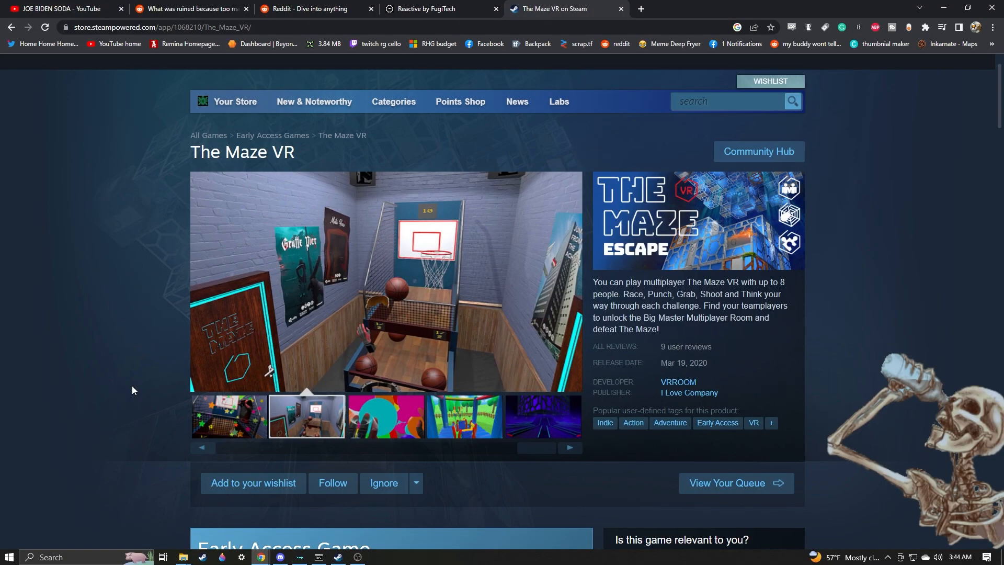
Browse the colourful hands, inflatable playground and neon corridor screenshots, enlarging the corridor shot.
left_click(385, 416)
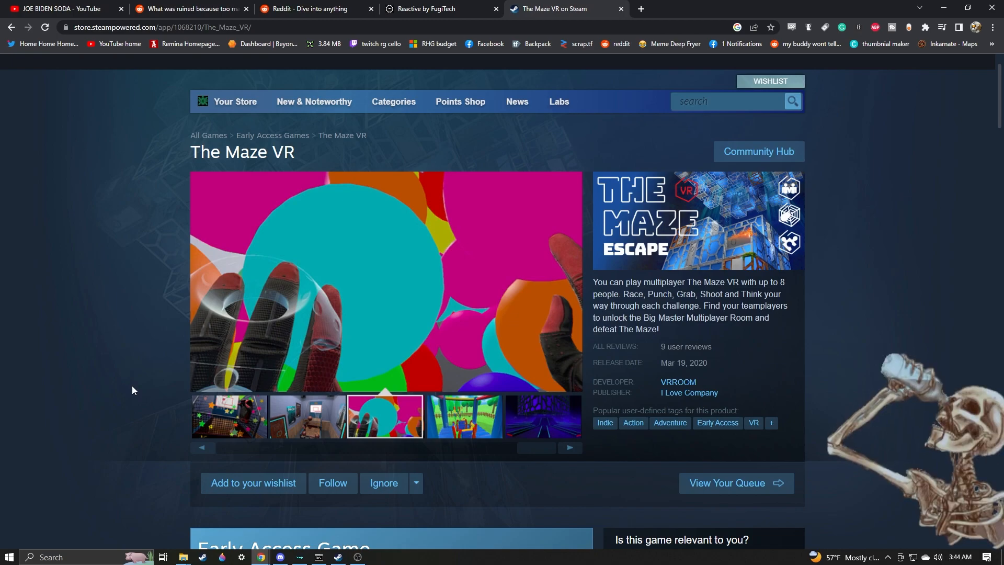
left_click(463, 416)
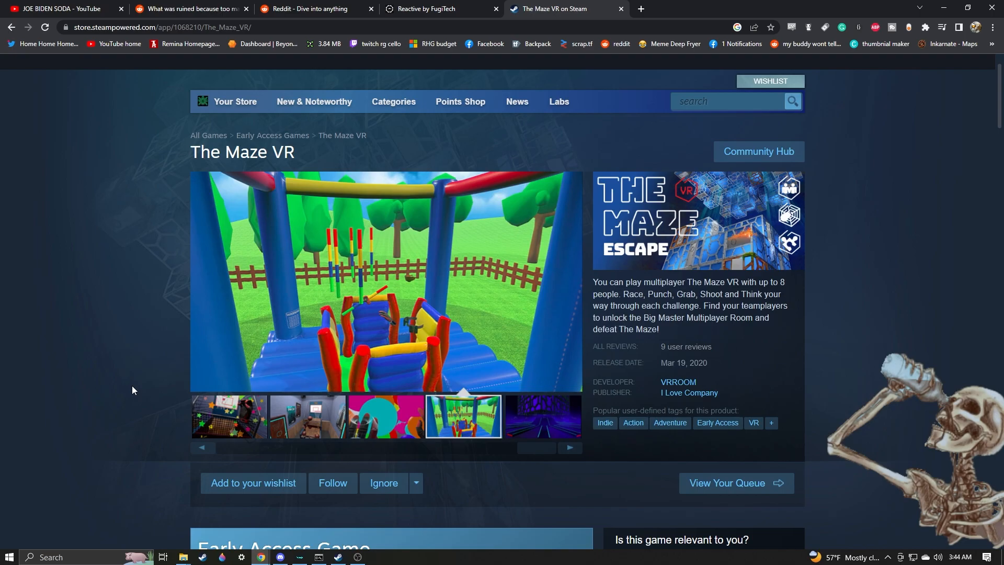
left_click(541, 416)
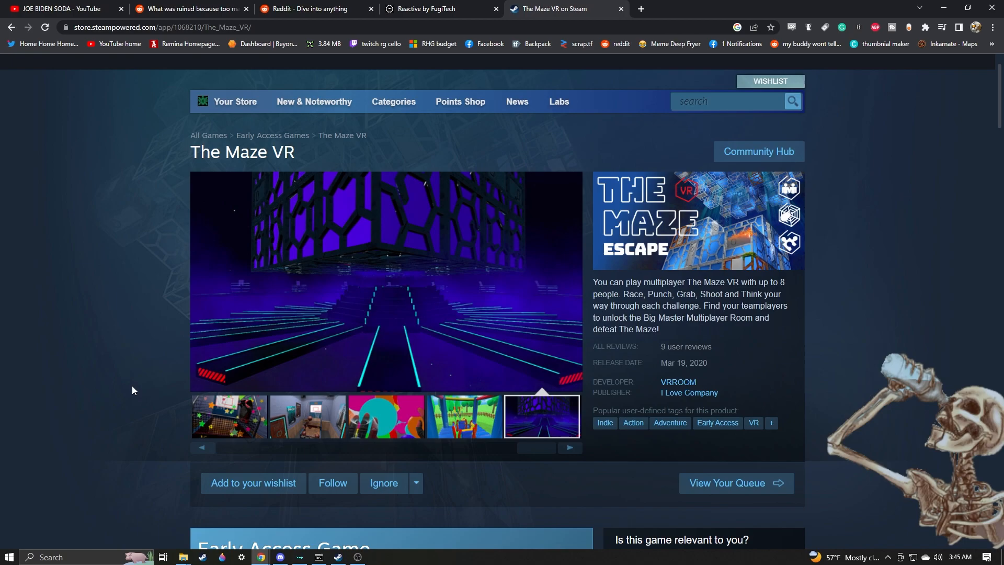
left_click(384, 280)
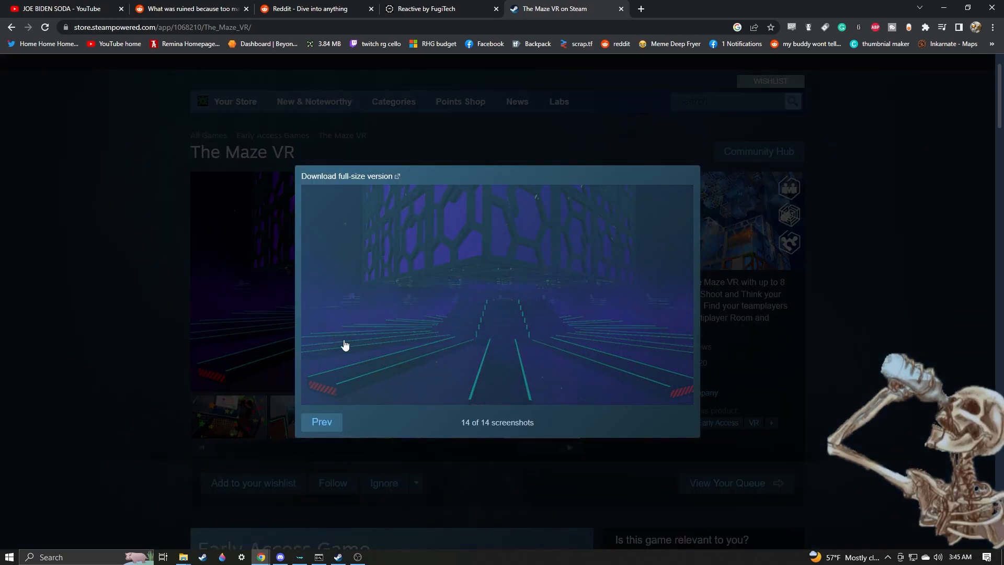
left_click(322, 421)
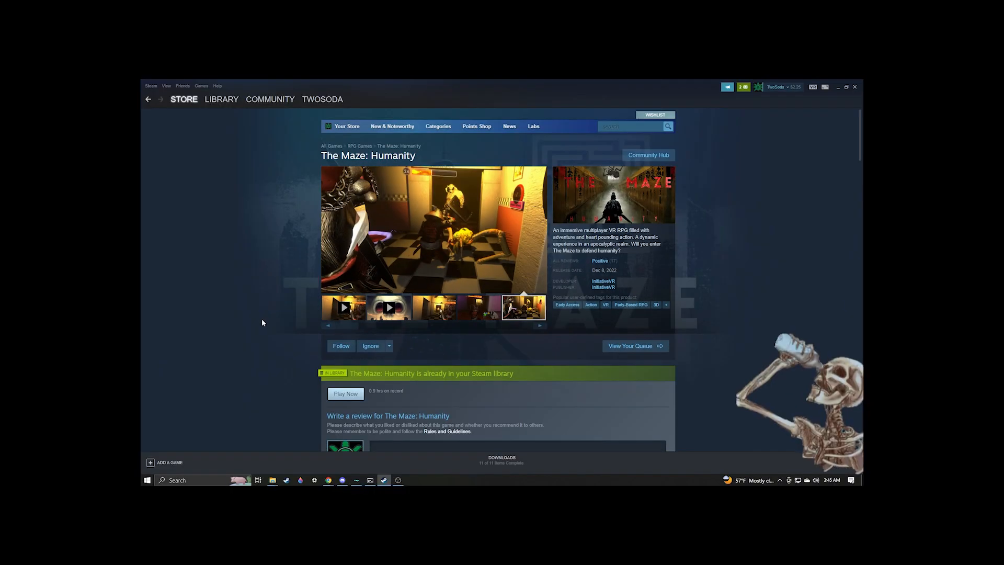
View the pistol and LuckBringer screenshots, then start The Maze: Humanity trailer.
left_click(846, 86)
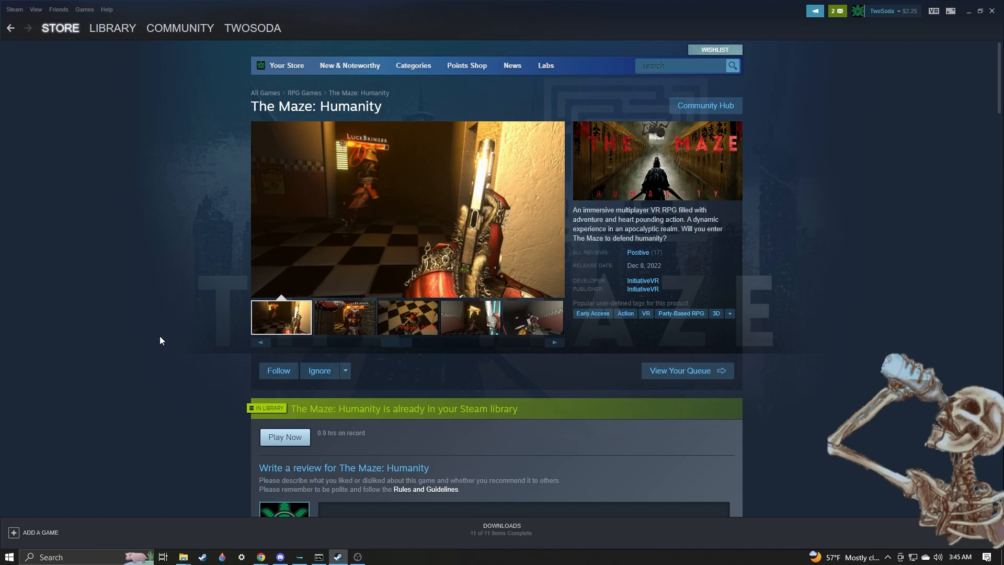
left_click(344, 317)
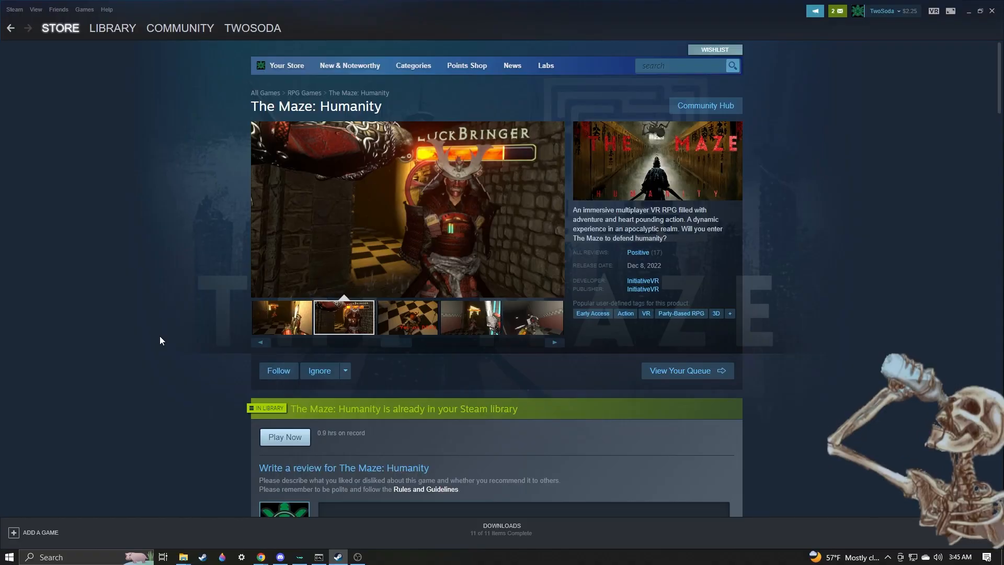
left_click(979, 12)
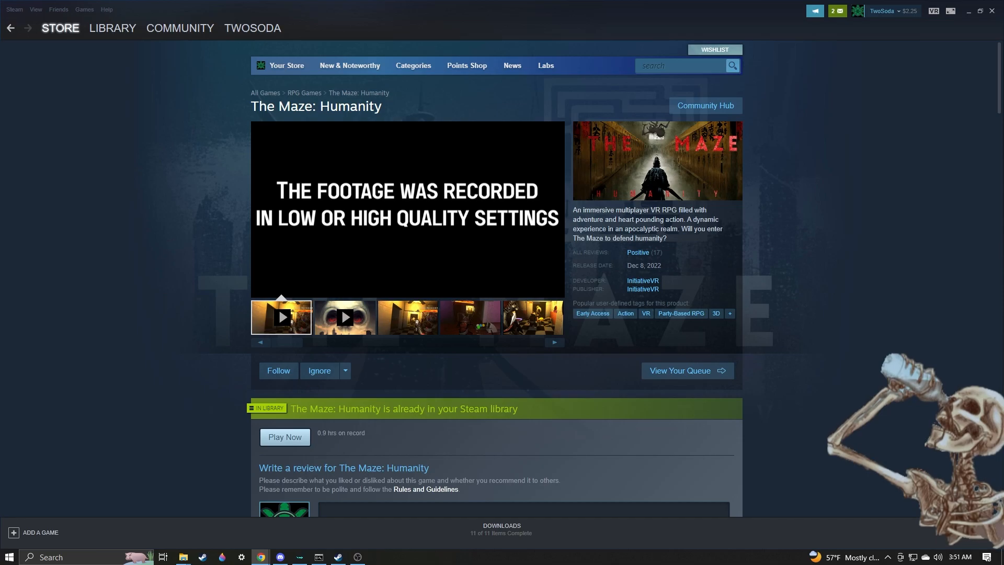
left_click(111, 28)
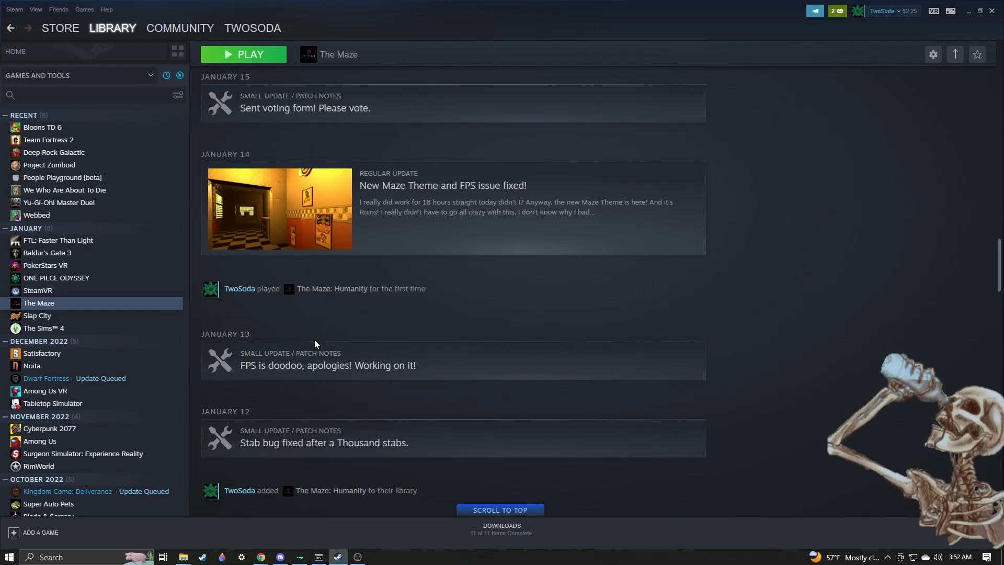
Read a January developer post, close it, and scroll the update feed to February's patch notes.
left_click(242, 54)
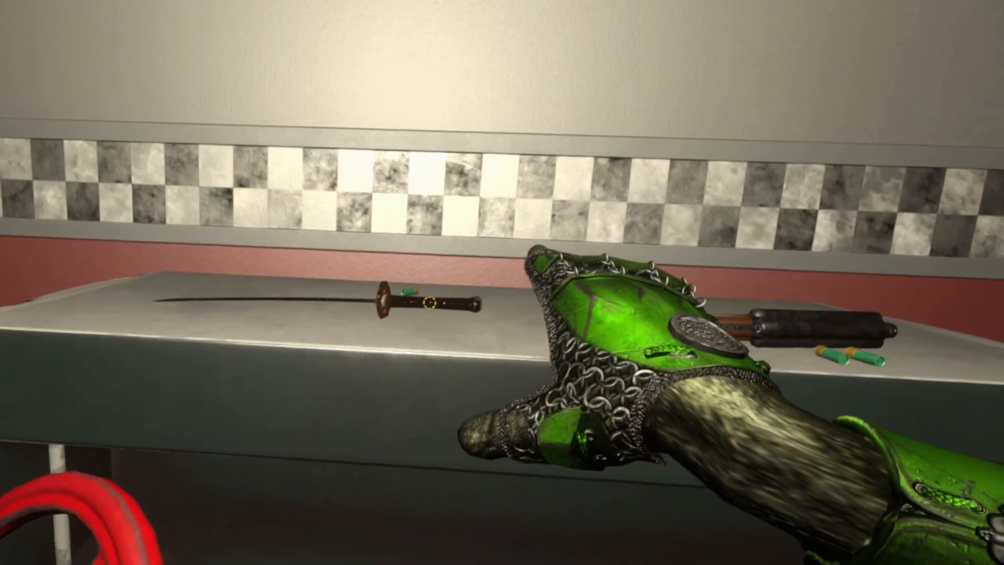
mouse_move(502, 282)
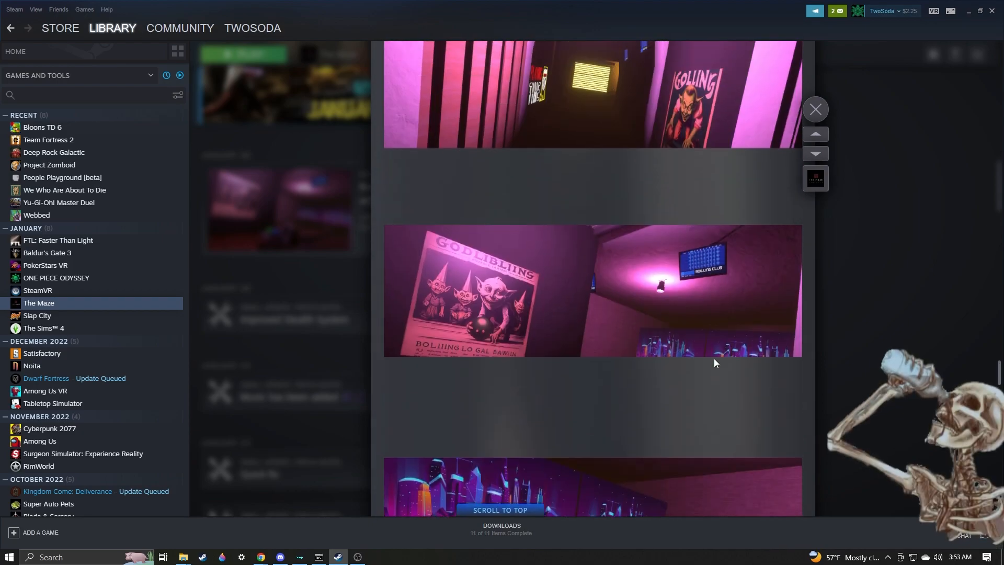
scroll("up", 3)
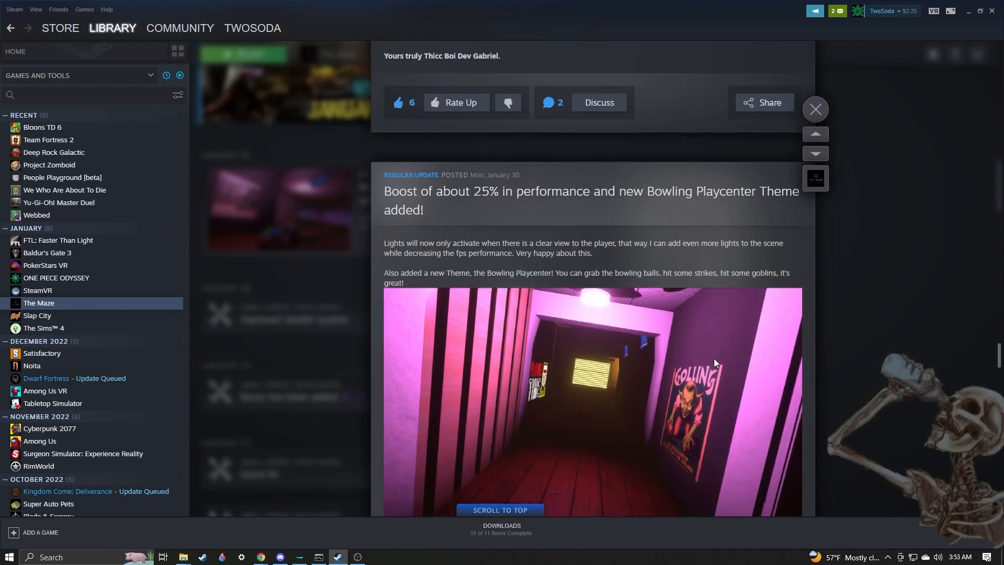
left_click(815, 108)
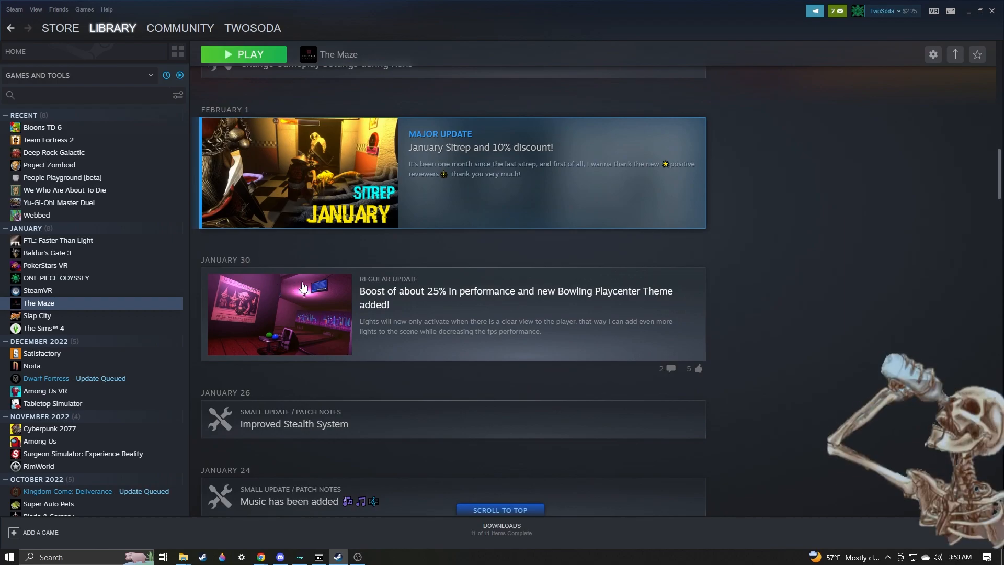
scroll("down", 3)
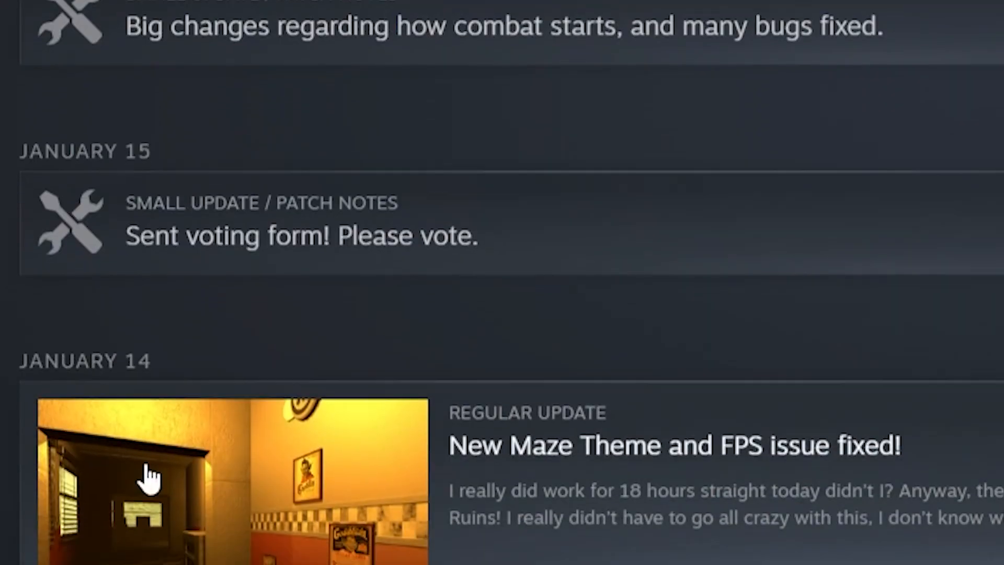
scroll("down", 3)
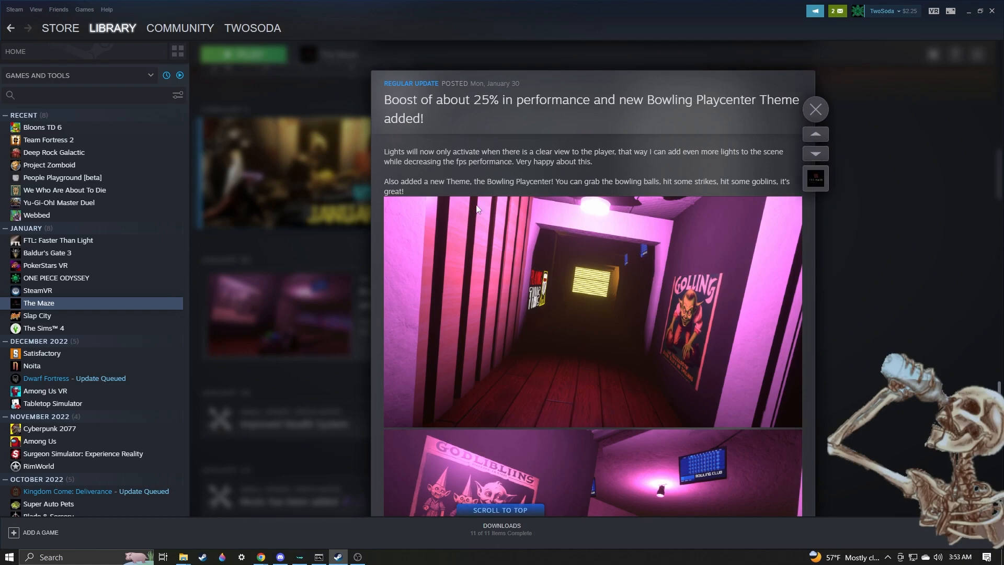
scroll("down", 3)
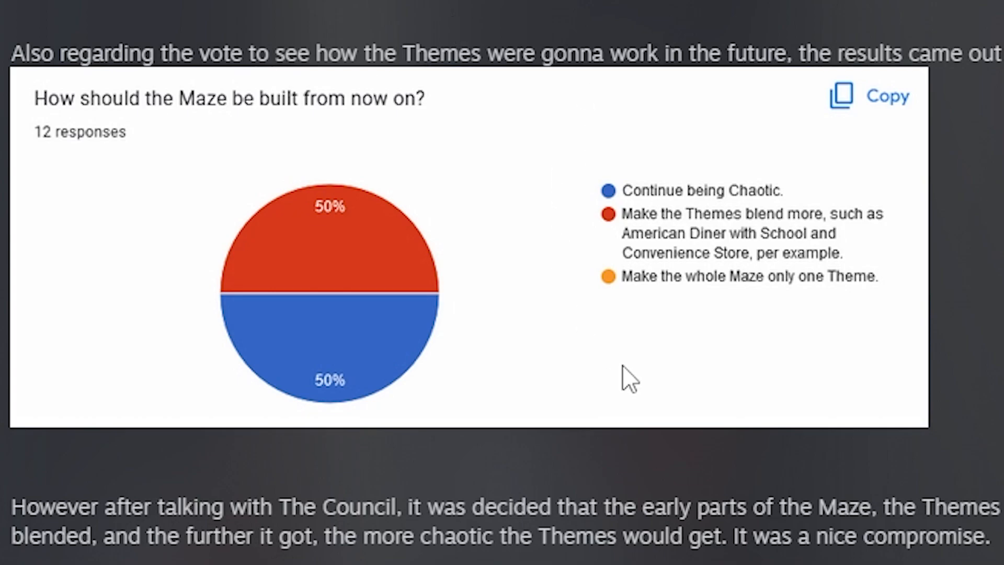
mouse_move(609, 398)
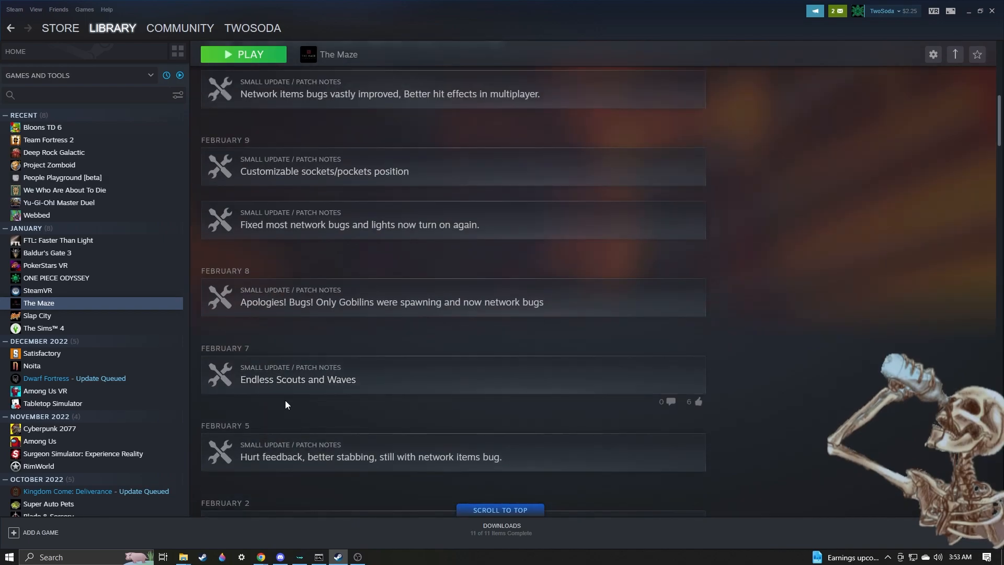
Open the Endless Scouts post, read the Feb 5 stabbing patch notes, close them, and scroll on.
left_click(297, 380)
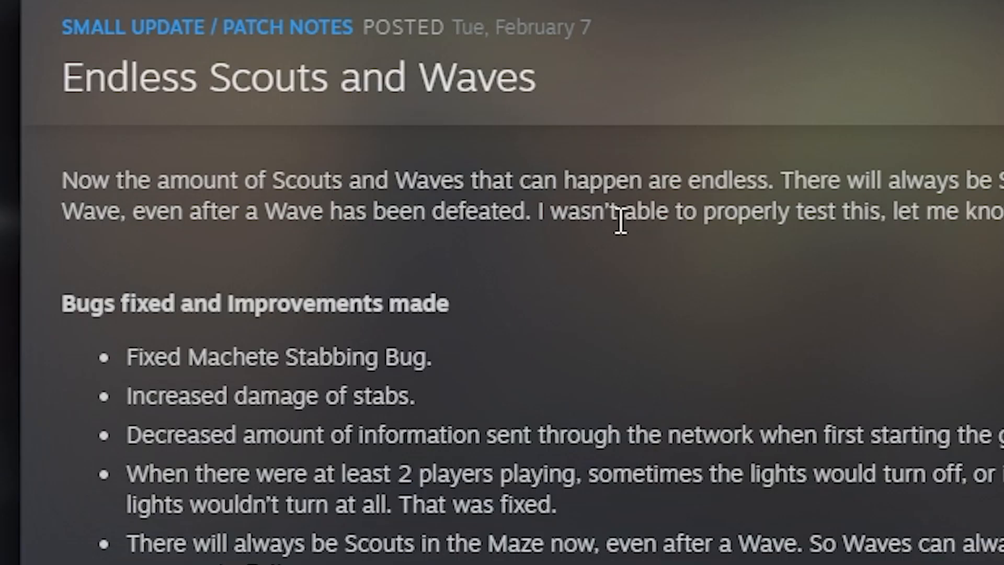
mouse_move(280, 269)
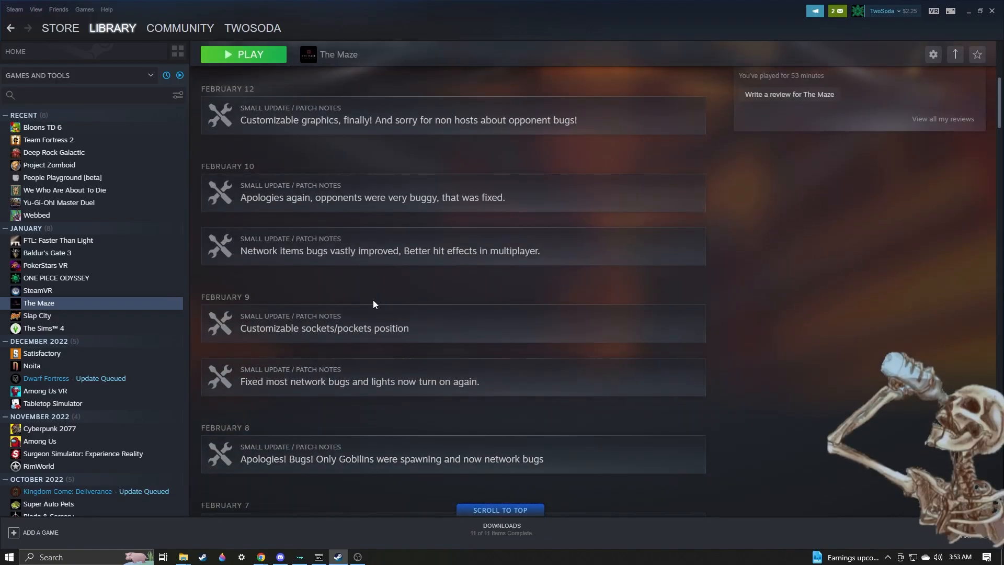
left_click(408, 120)
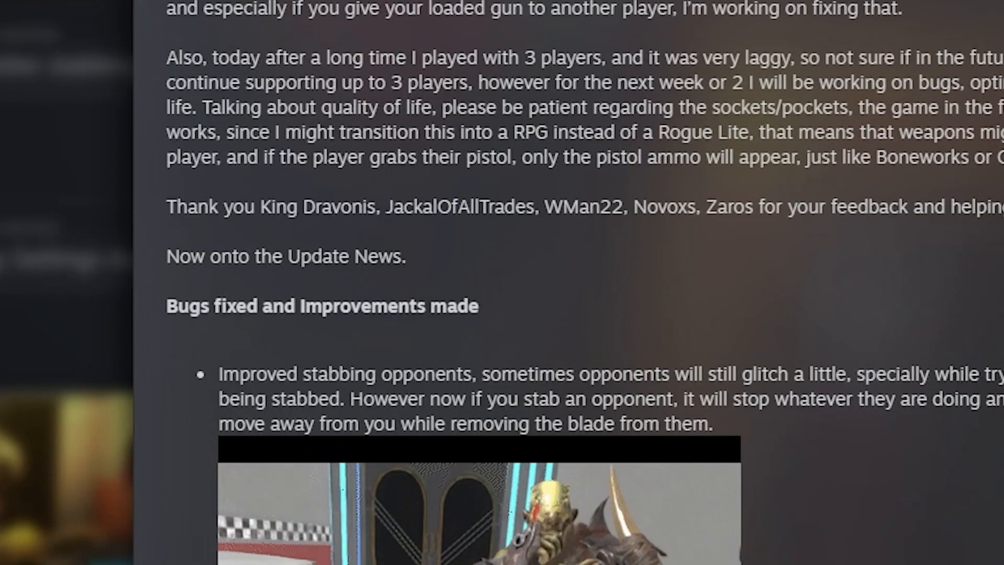
scroll("down", 3)
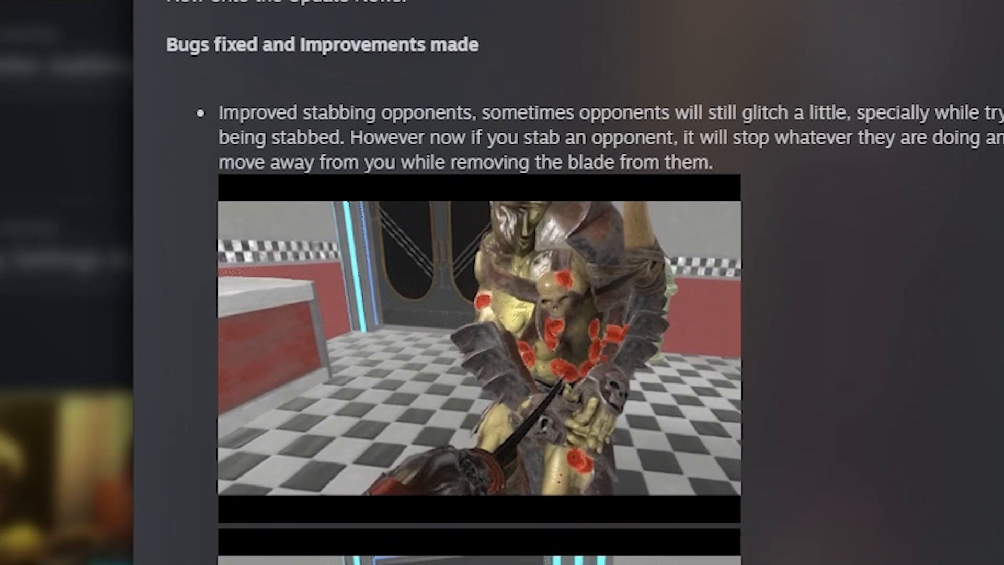
scroll("down", 3)
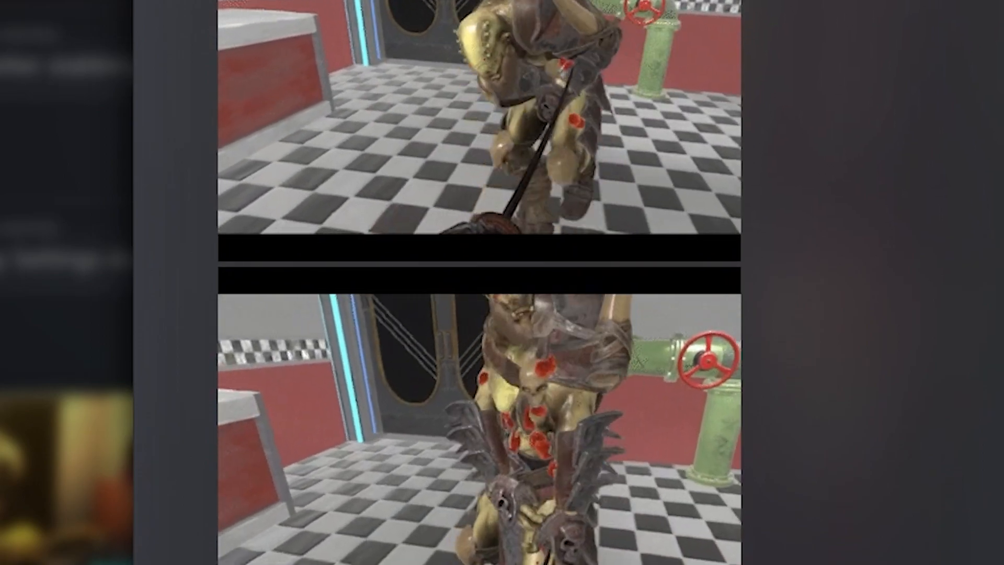
scroll("down", 3)
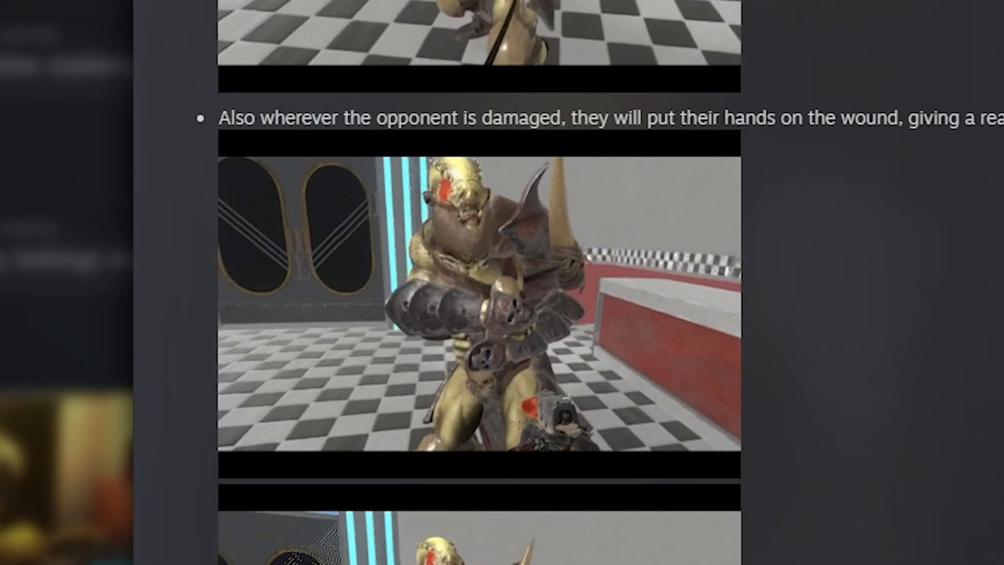
scroll("down", 3)
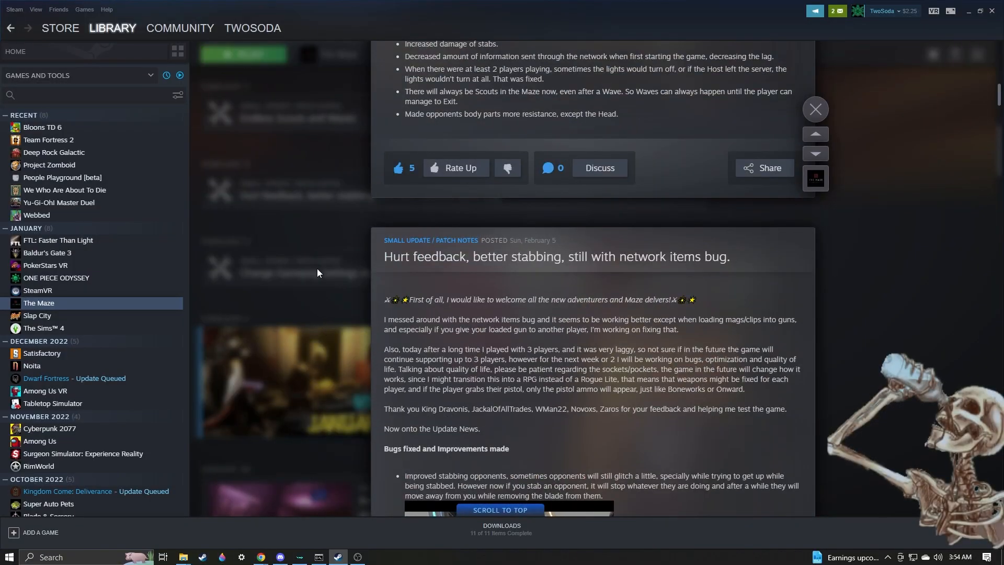
left_click(816, 109)
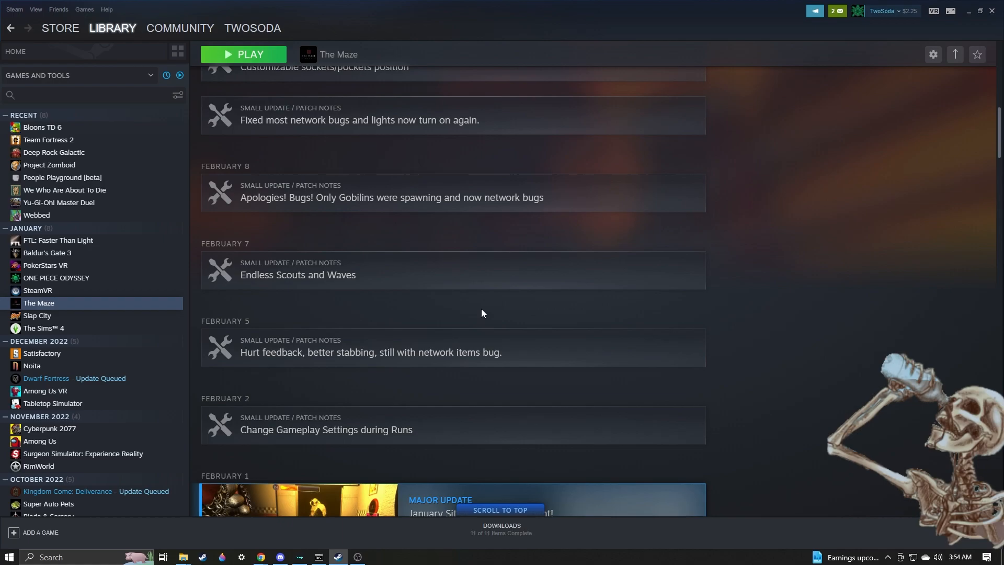
mouse_move(329, 302)
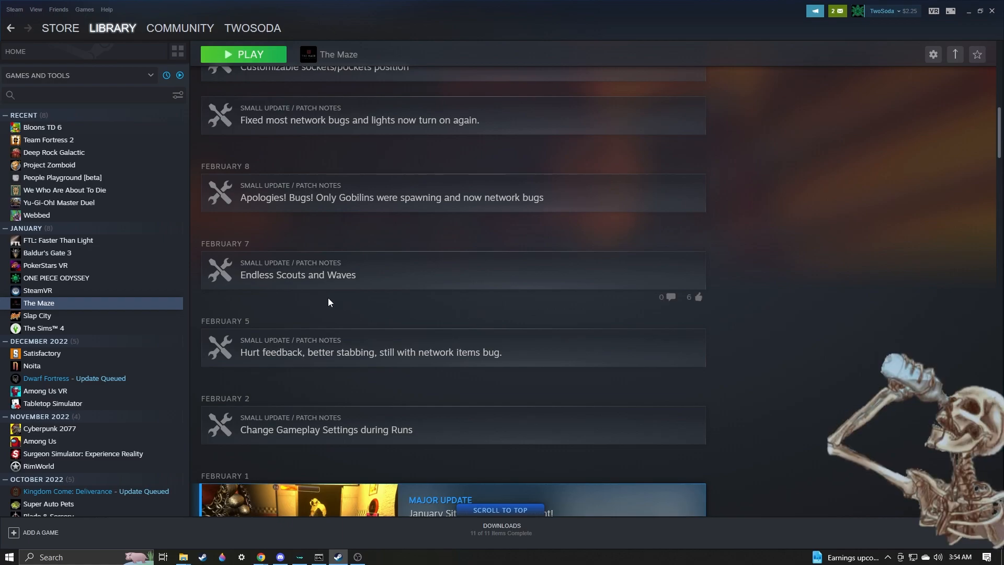
scroll("down", 3)
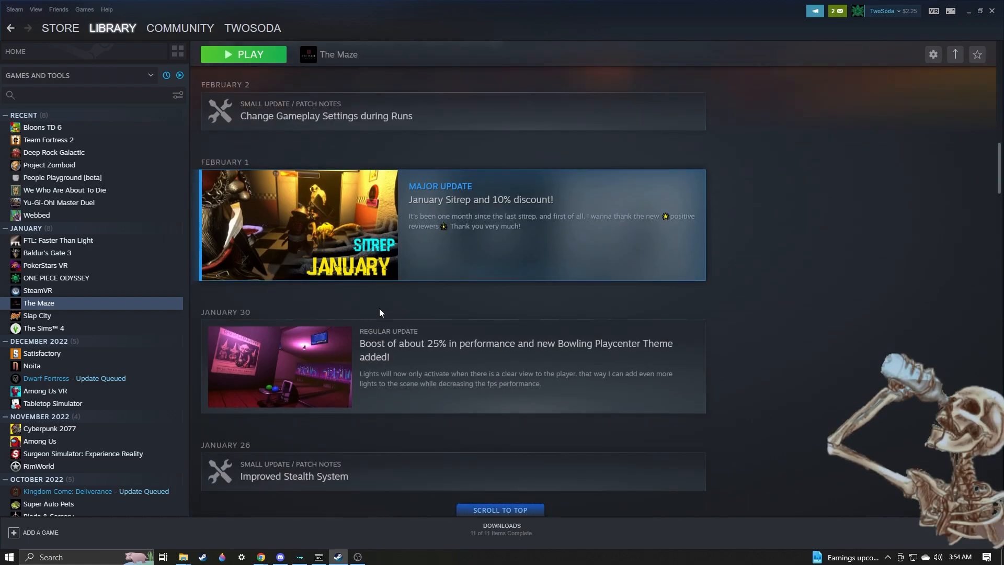
scroll("up", 3)
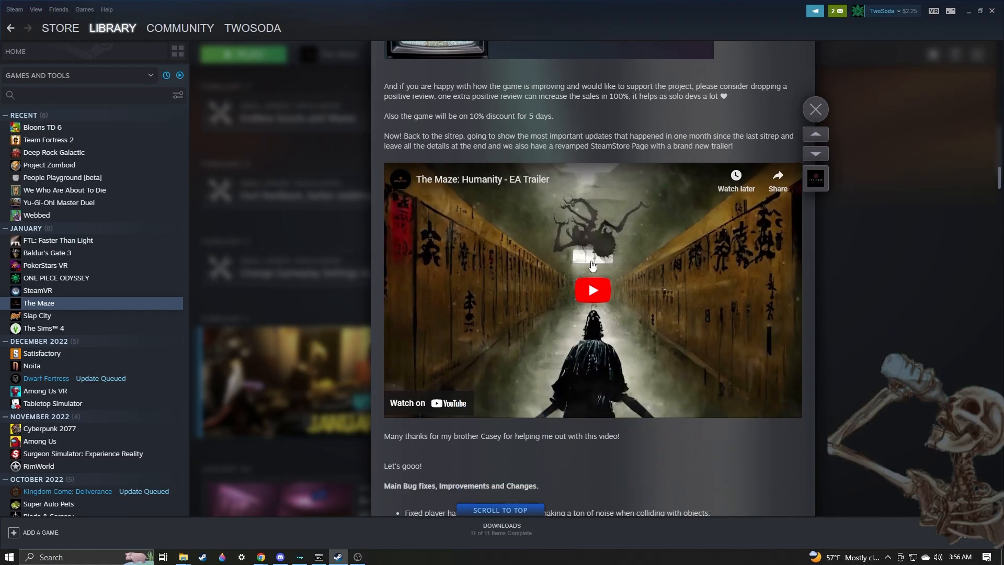
scroll("down", 3)
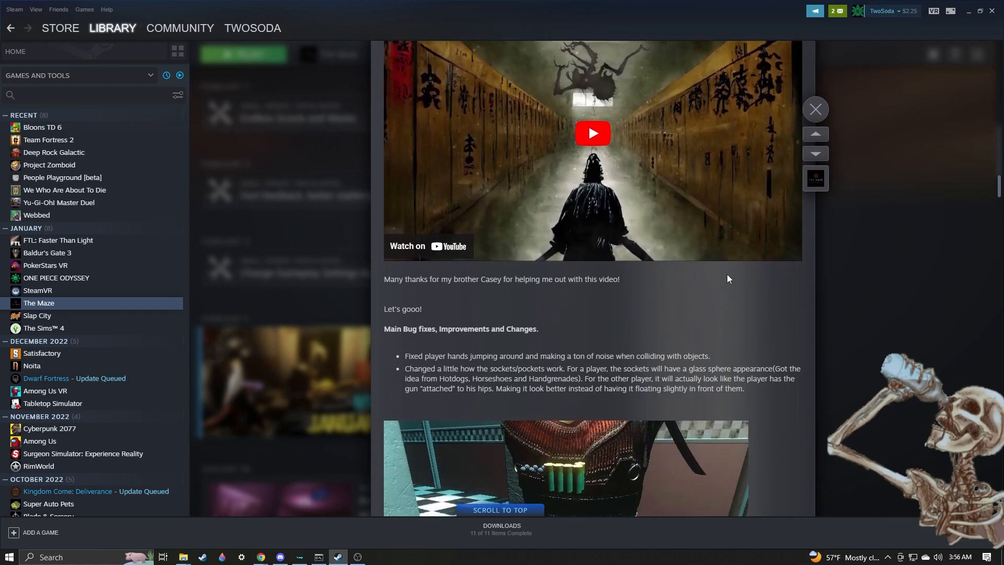
scroll("down", 3)
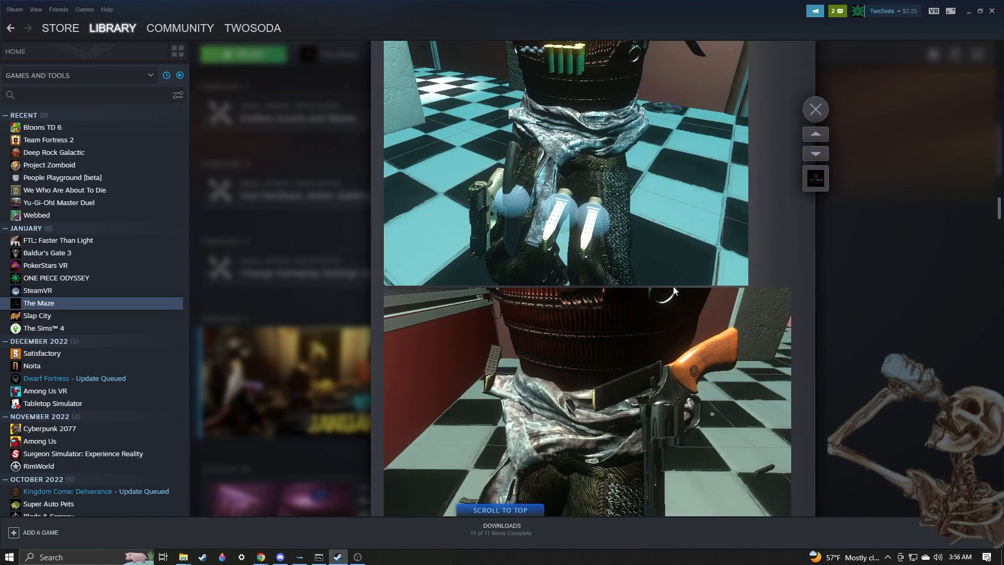
mouse_move(680, 268)
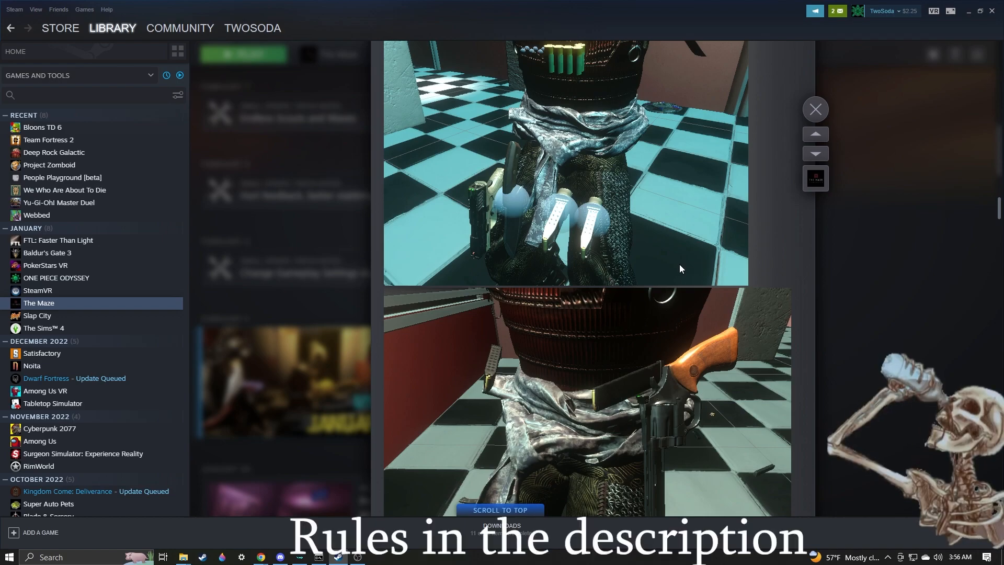
mouse_move(667, 273)
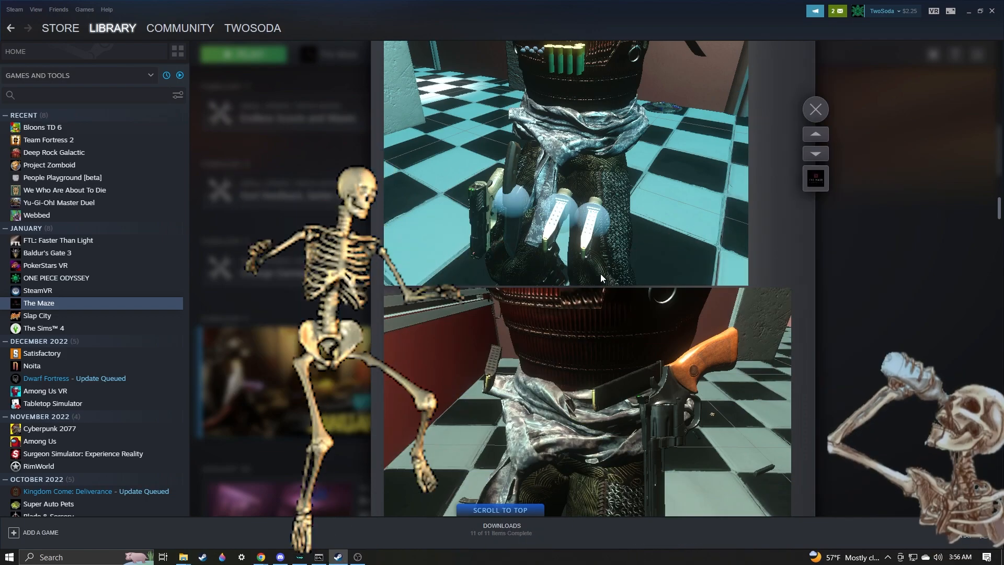
mouse_move(614, 297)
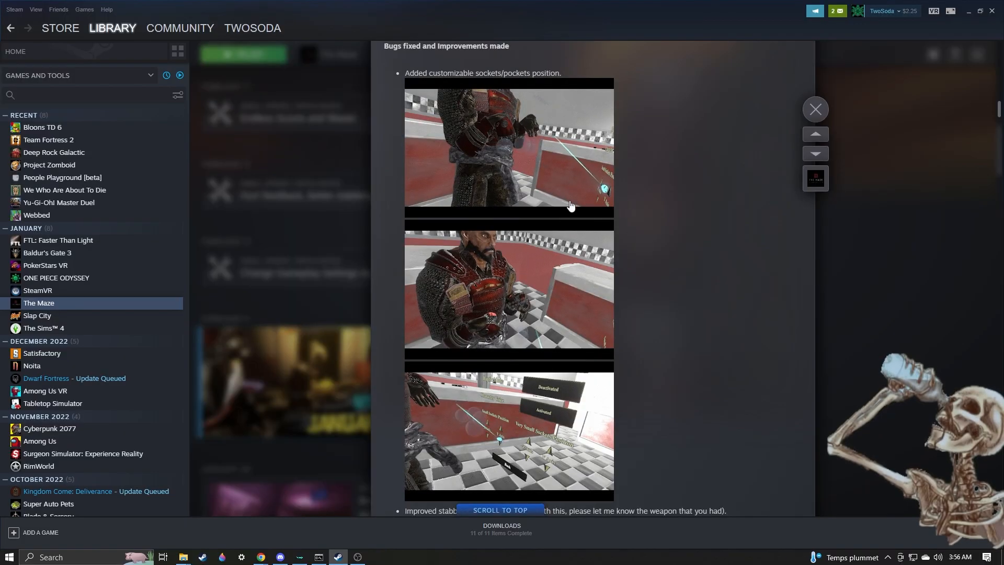
left_click(815, 109)
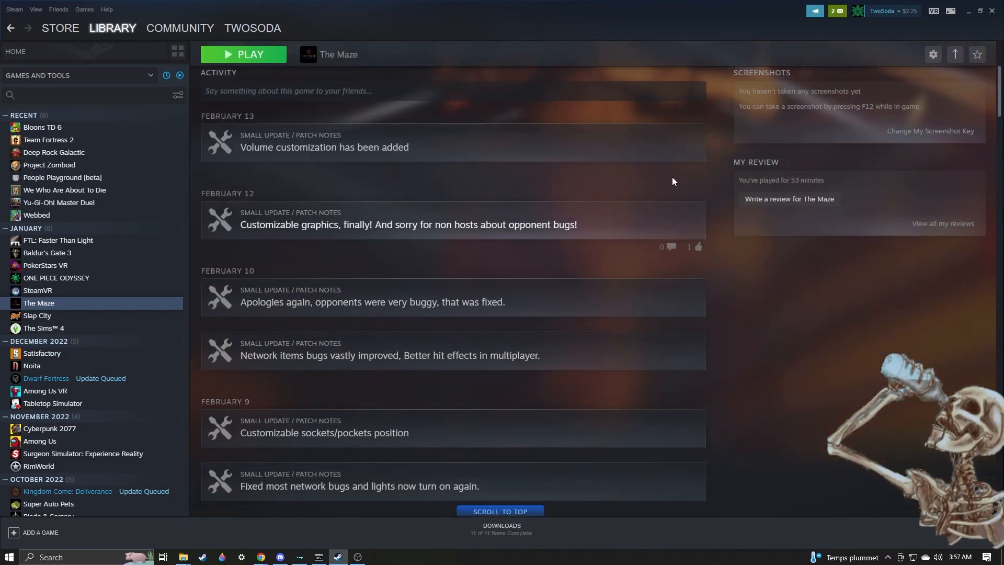
scroll("up", 3)
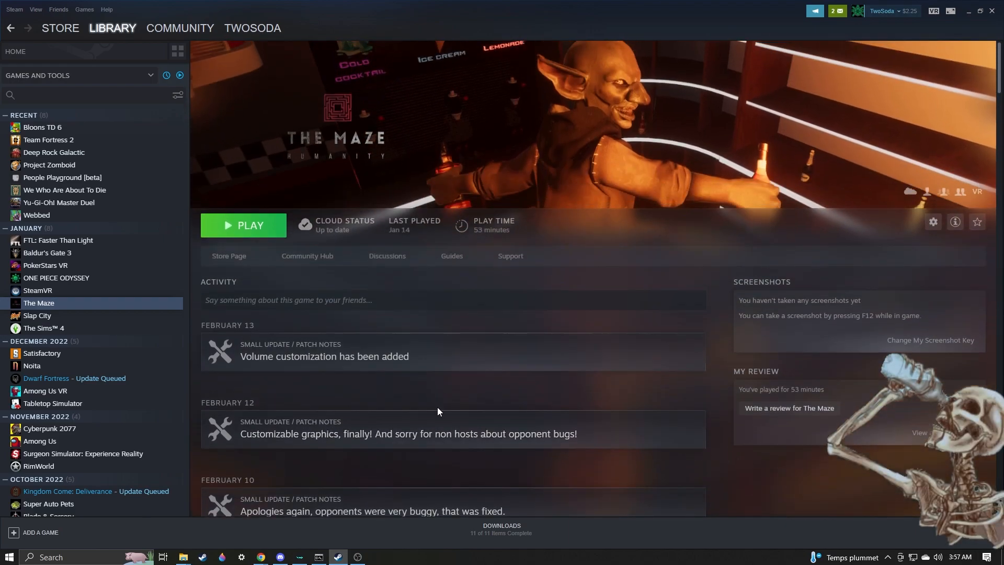
mouse_move(473, 406)
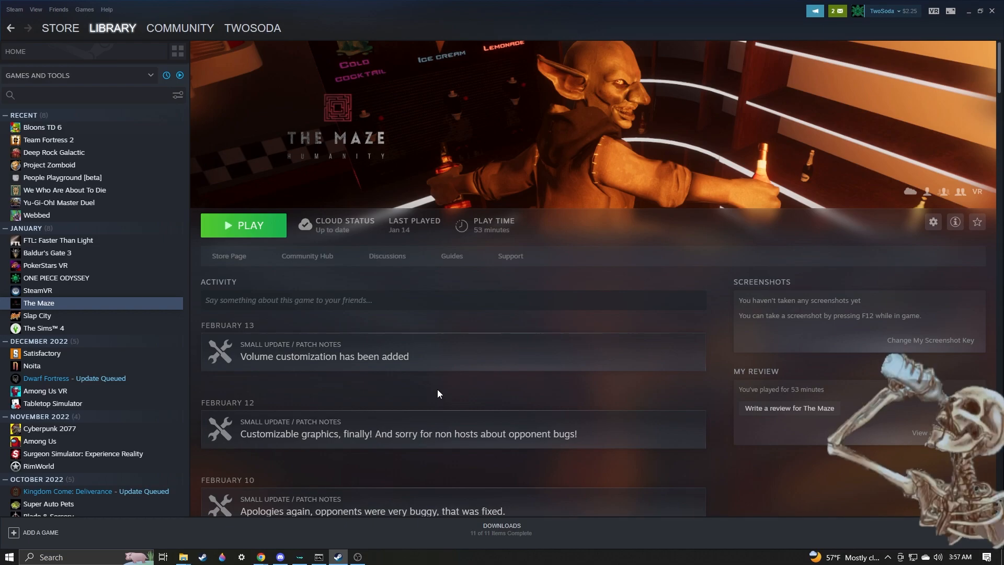
mouse_move(415, 393)
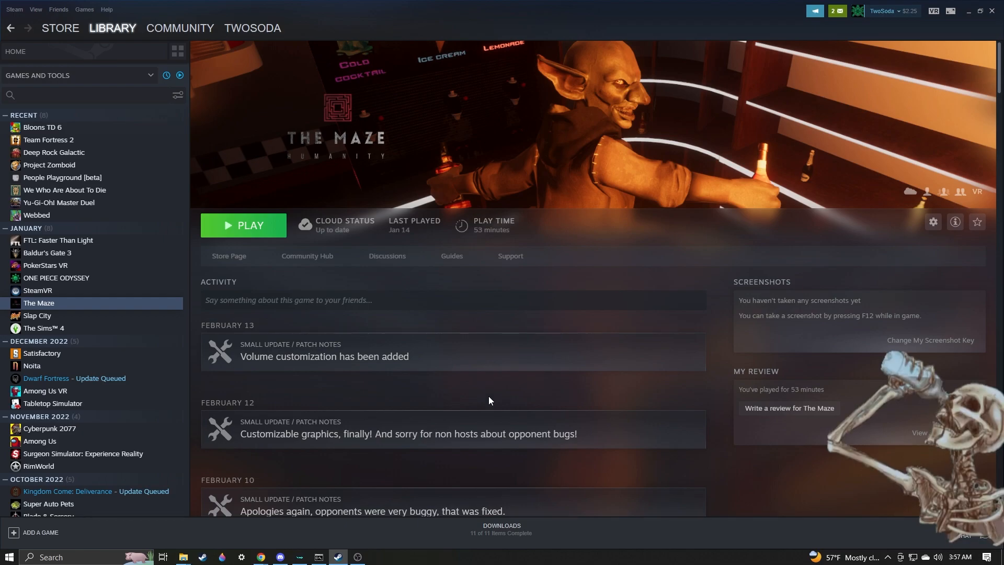
mouse_move(477, 403)
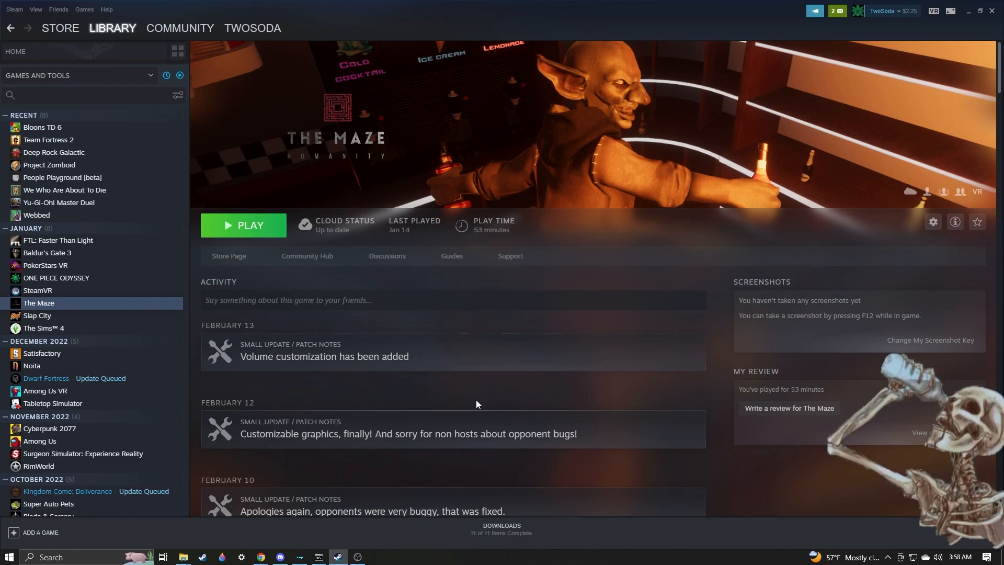
left_click(696, 379)
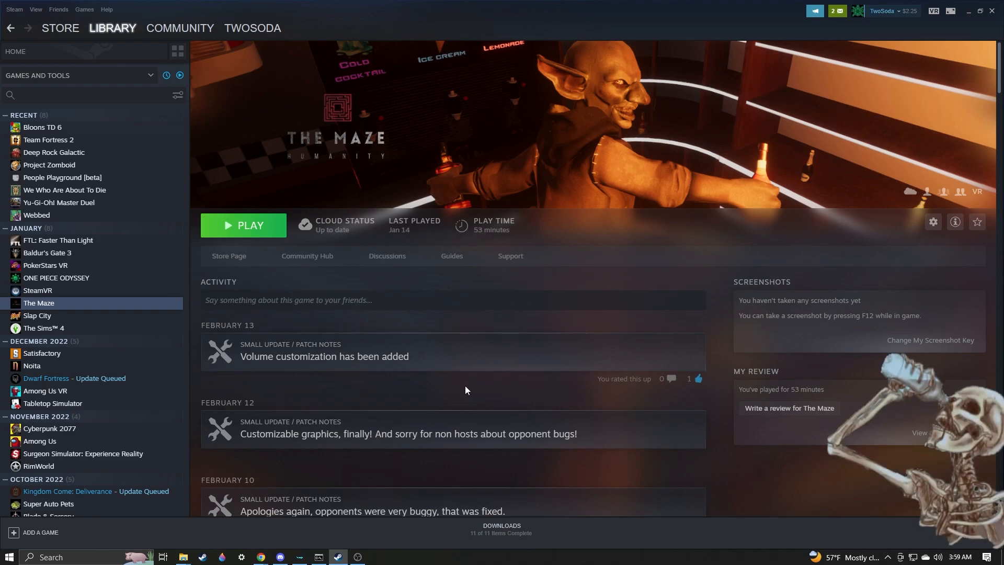
scroll("down", 3)
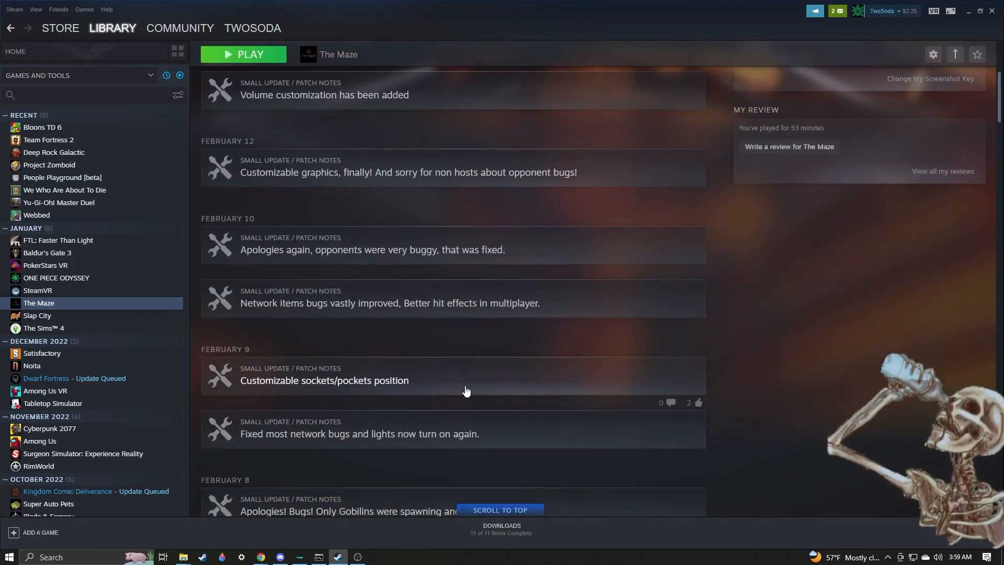
scroll("up", 3)
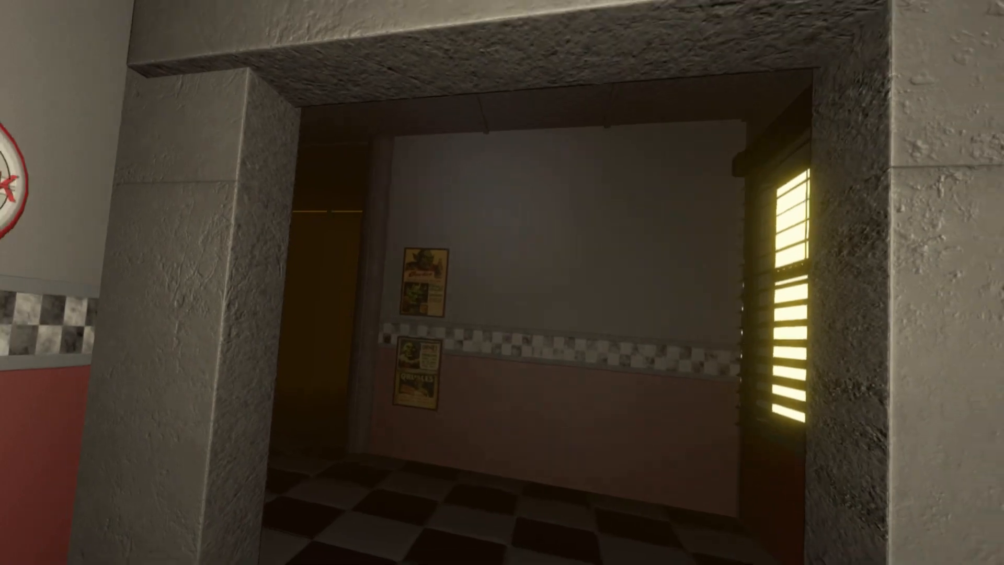
mouse_move(502, 282)
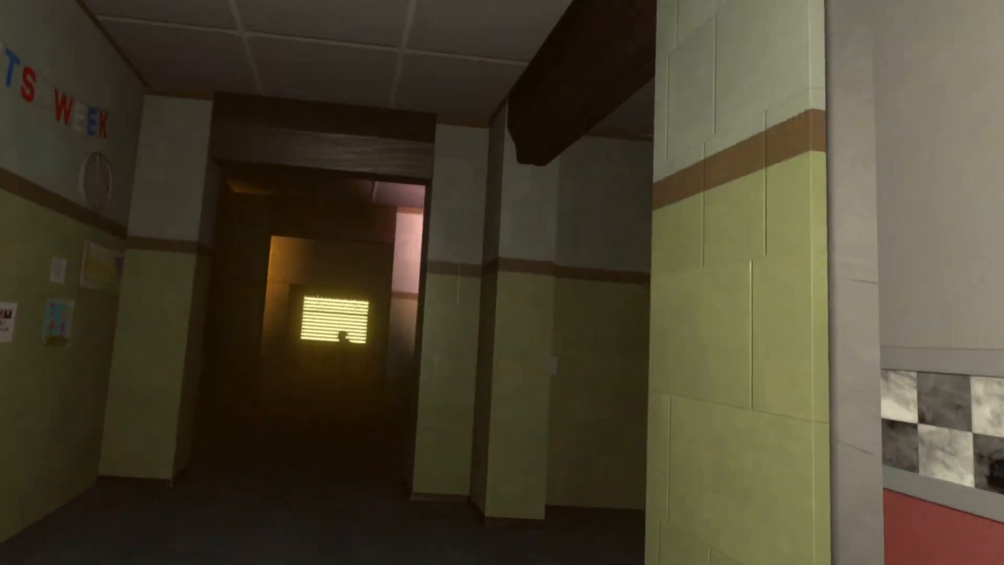
mouse_move(502, 282)
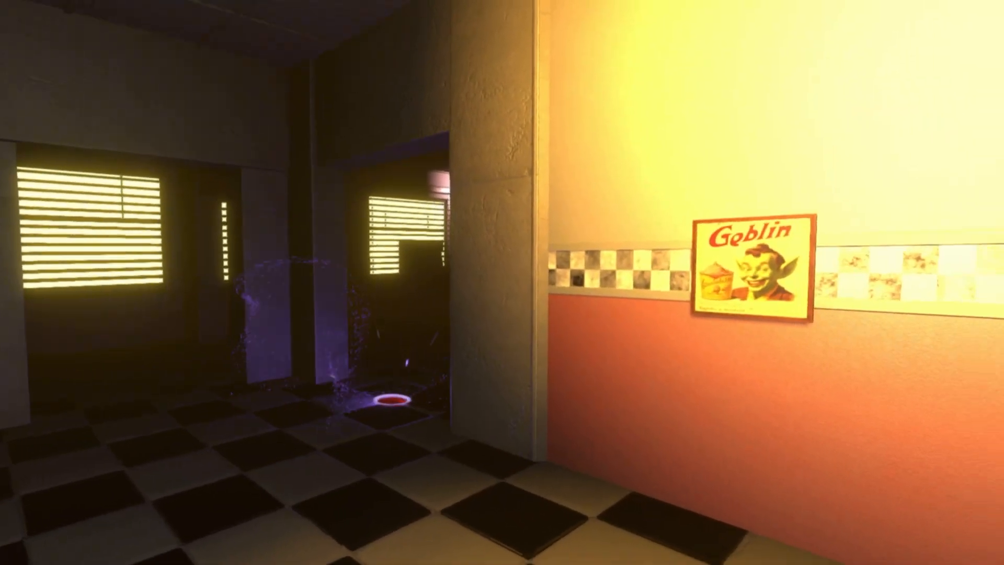
mouse_move(502, 282)
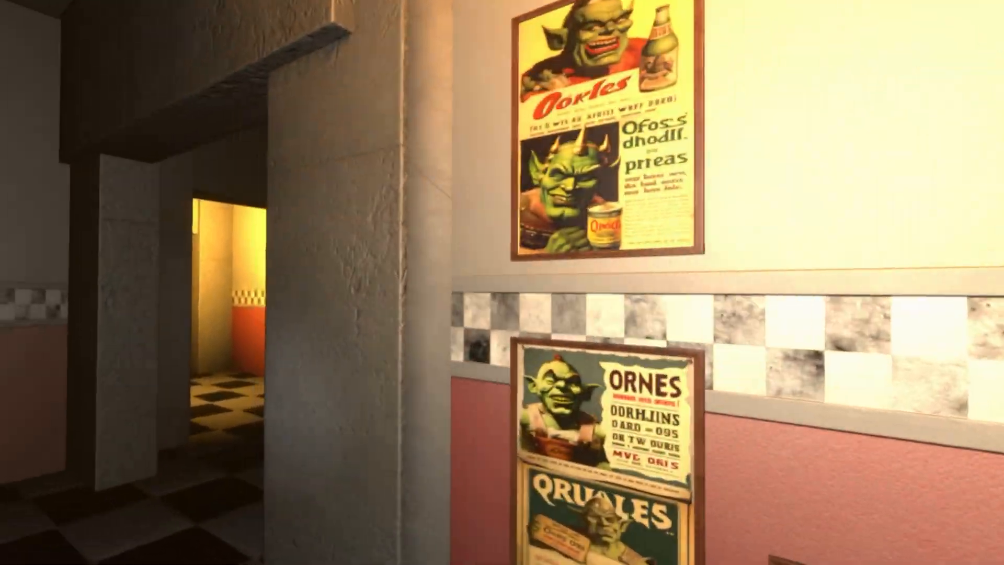
mouse_move(502, 283)
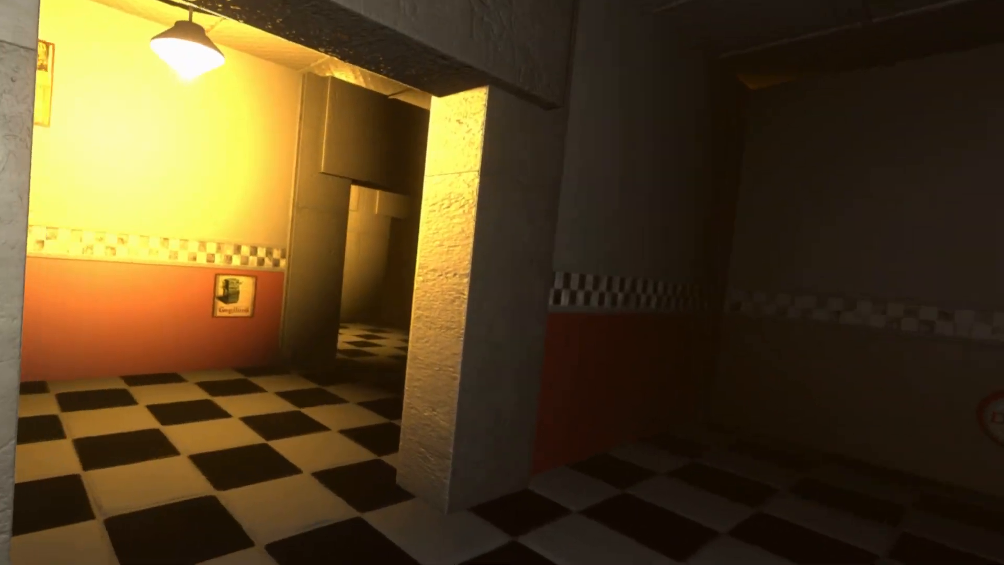
mouse_move(502, 282)
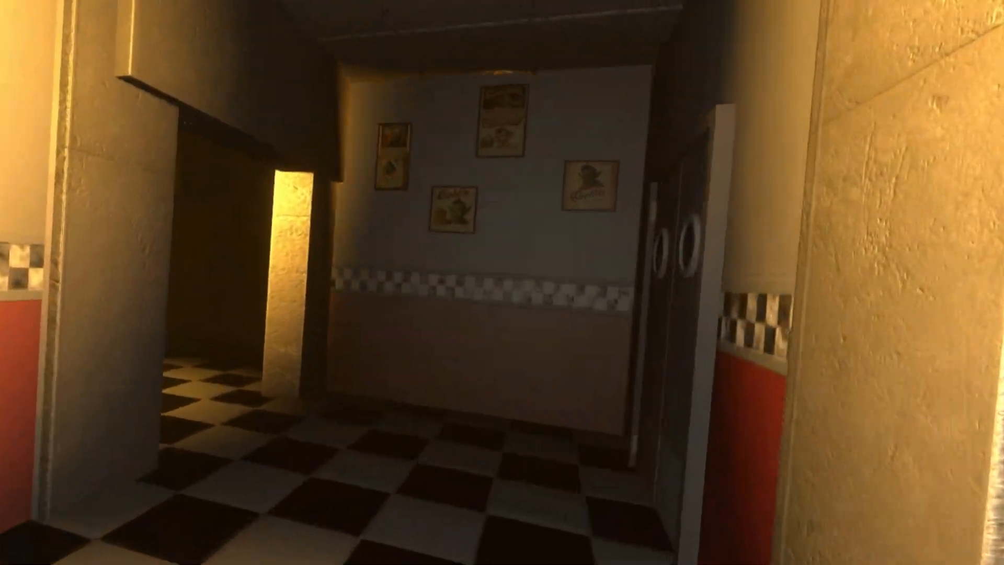